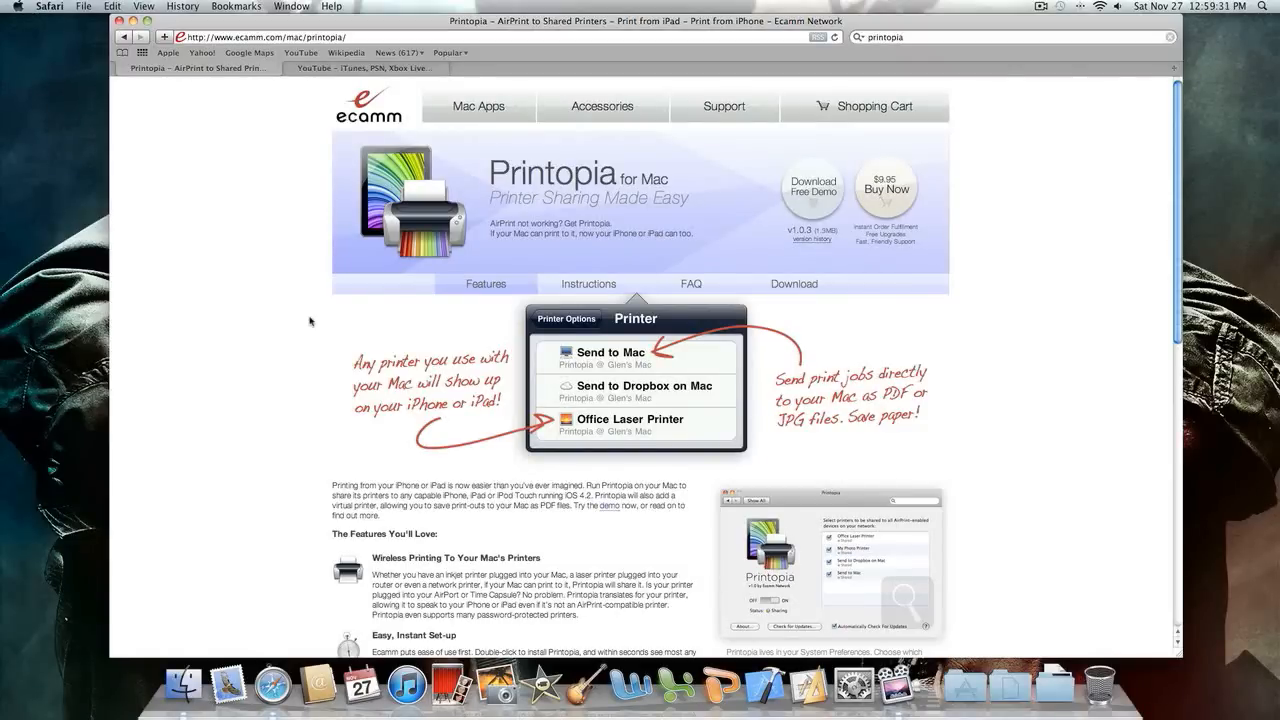
pyautogui.moveTo(268, 328)
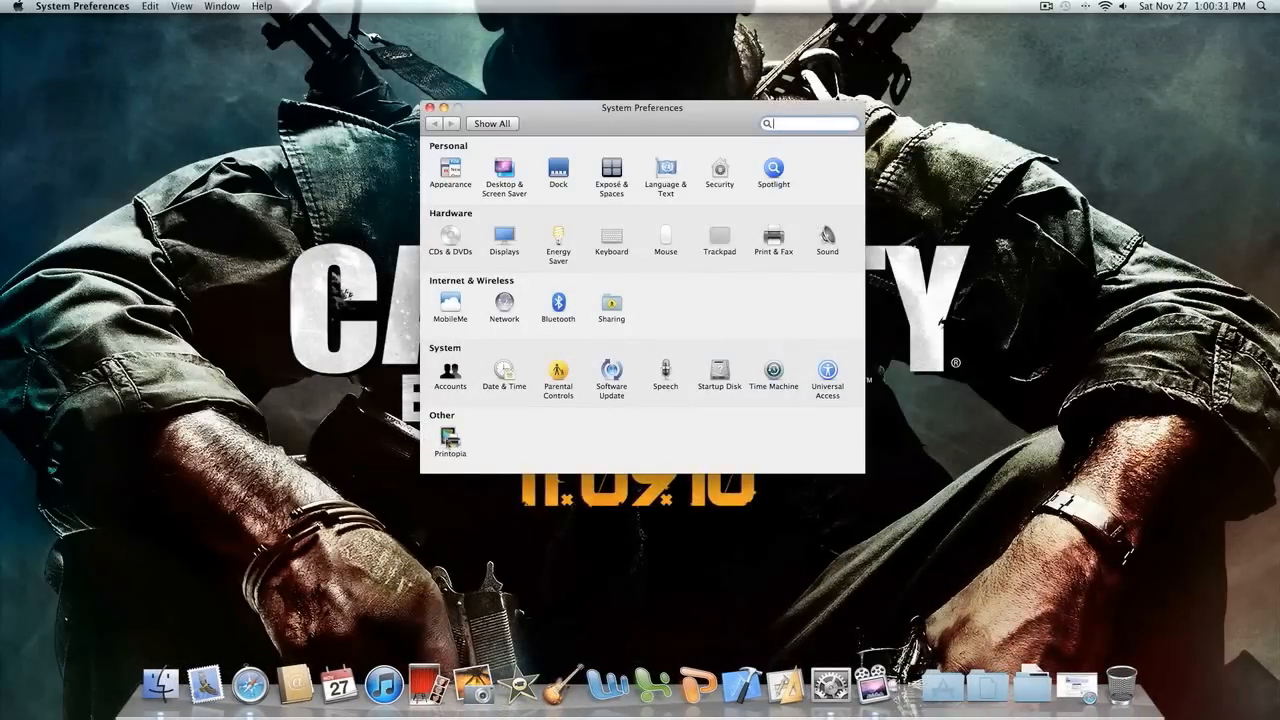
# Step: Bring up the Printopia pane listed under Other in System Preferences
pyautogui.click(450, 440)
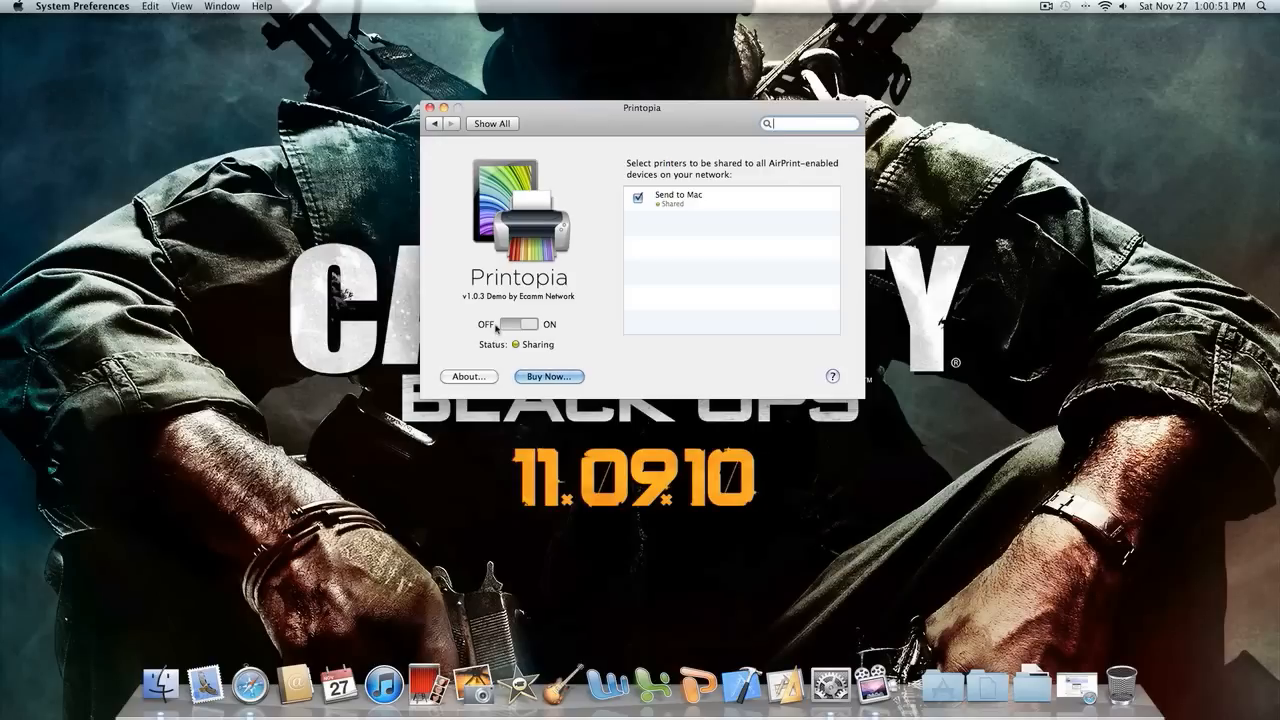
# Step: Toggle Printopia sharing off and back on so Send to Mac is shared and status reads Sharing
pyautogui.click(518, 324)
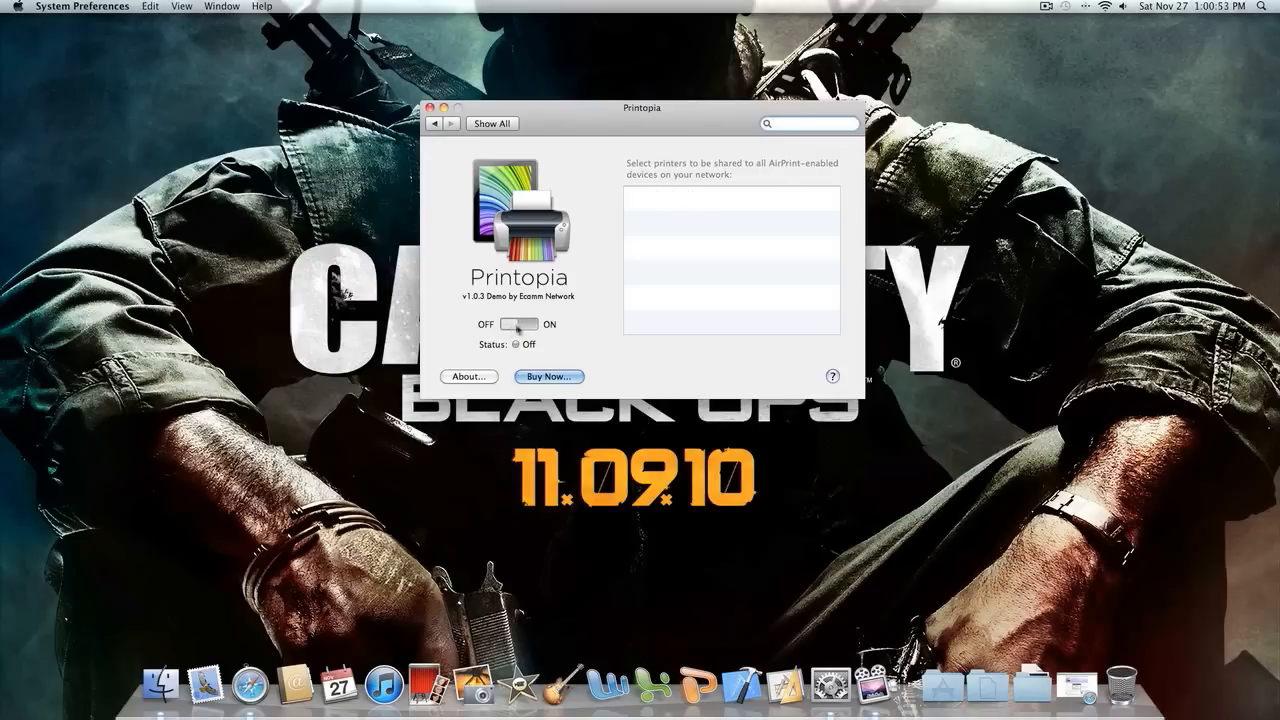
pyautogui.click(524, 324)
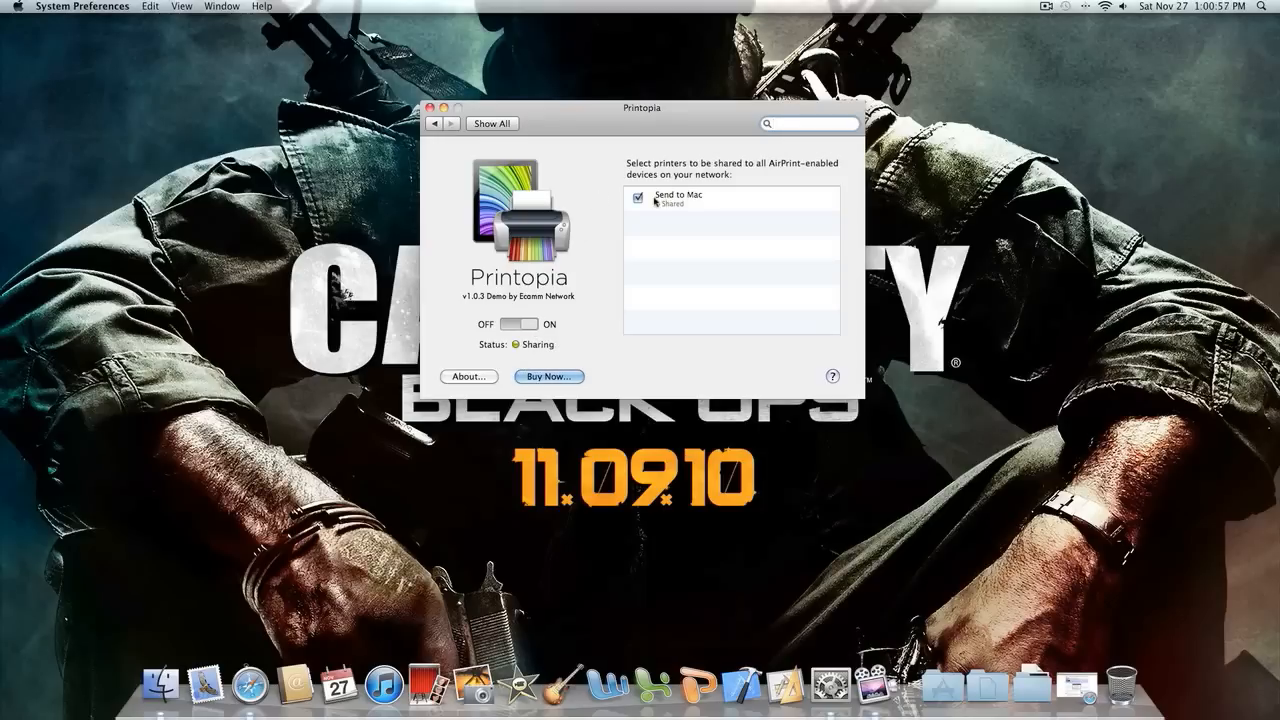
pyautogui.moveTo(680, 200)
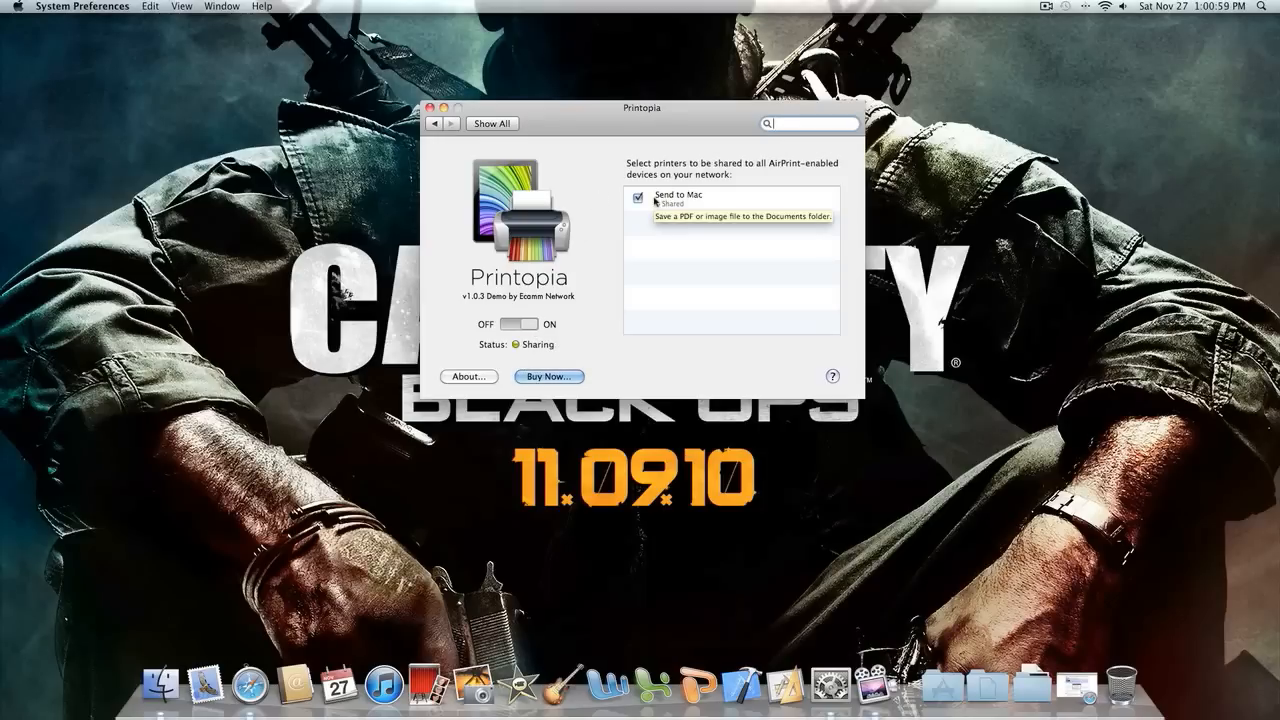